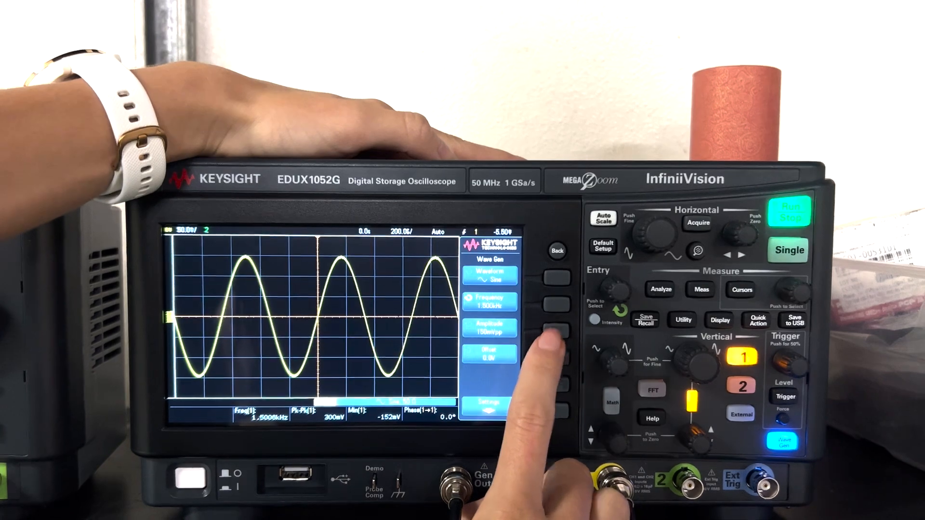
Show the Select Parameter list with Amplitude, Amplitude Fine, High-Level and High-Level Fine options.
click(551, 334)
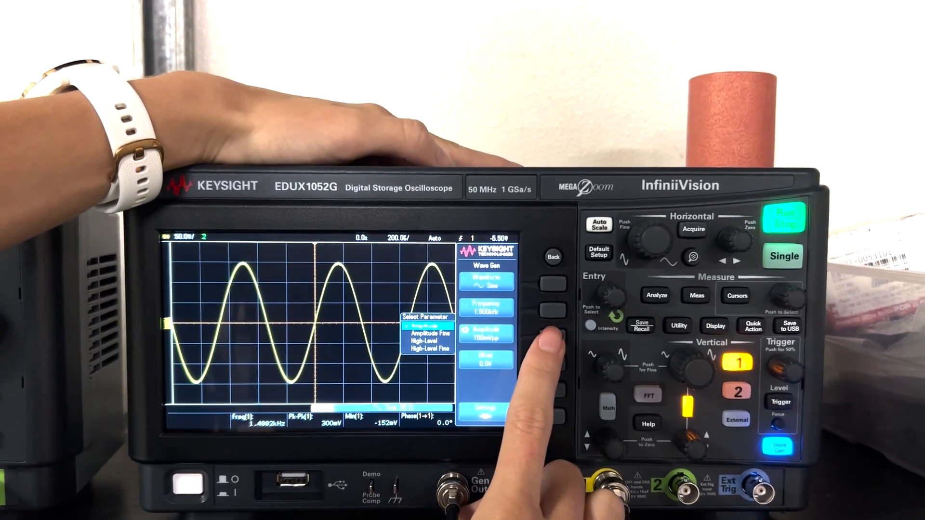